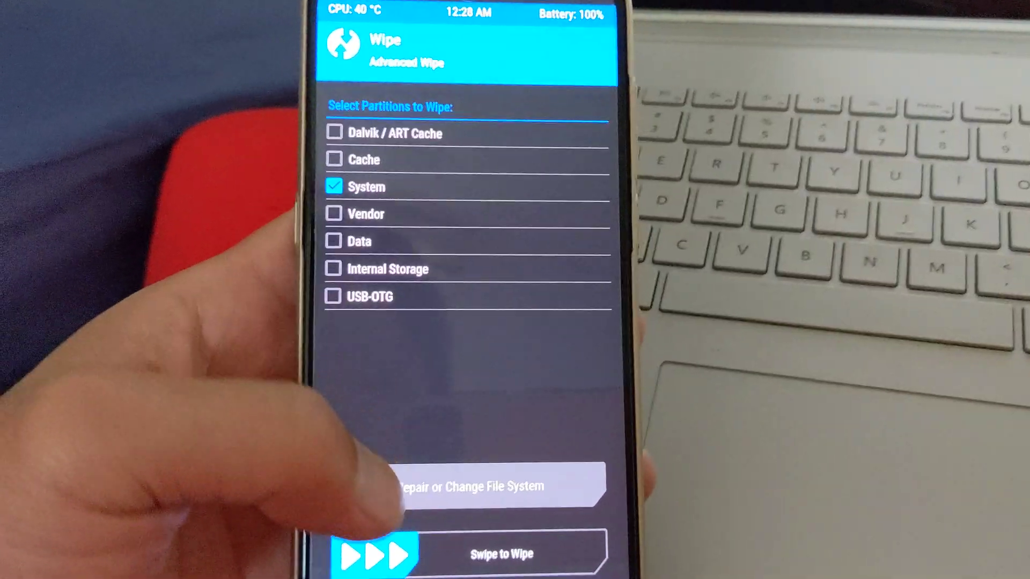
# Step: Leave Advanced Wipe with System checked and return to the TWRP main menu
pyautogui.click(468, 486)
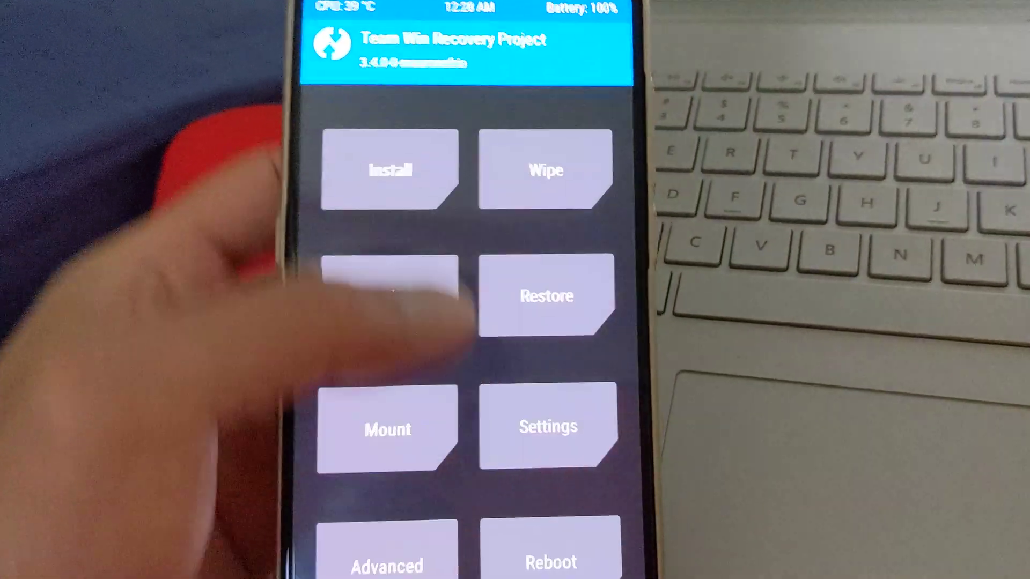
# Step: Add the NikGapps-core-arm64 zip from /sdcard to the install queue as file 1 of 10
pyautogui.click(546, 170)
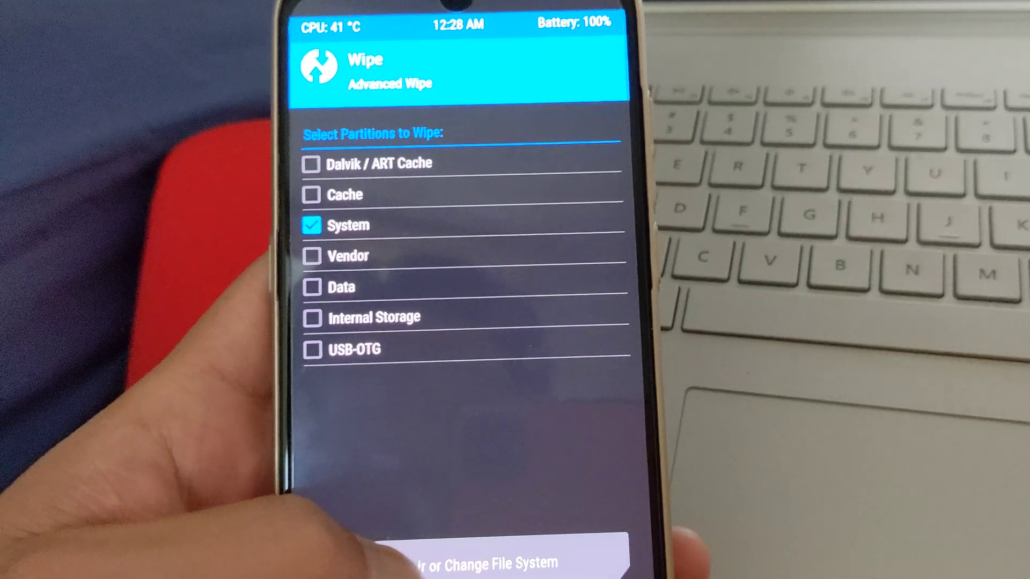
pyautogui.click(486, 564)
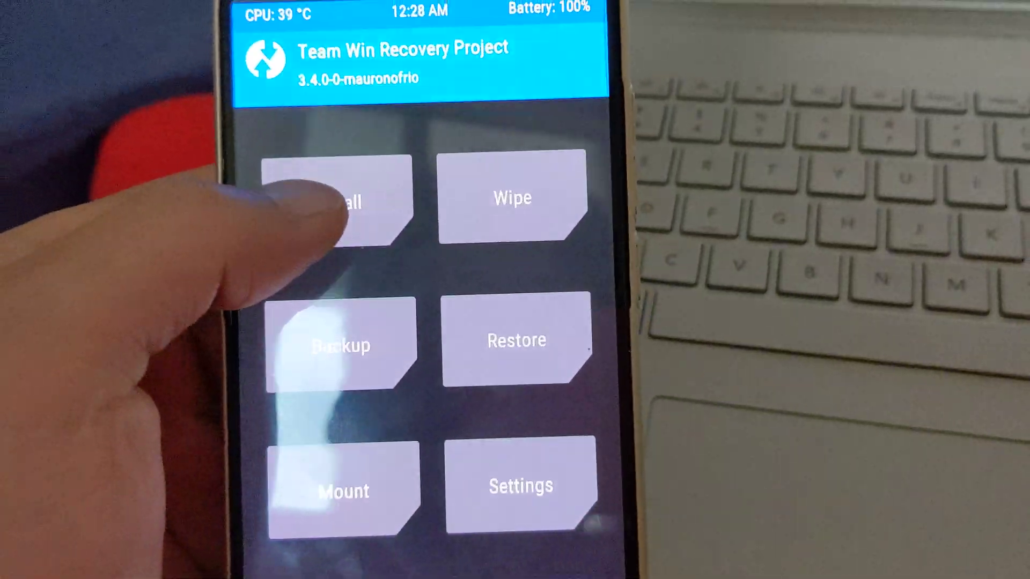
pyautogui.click(338, 201)
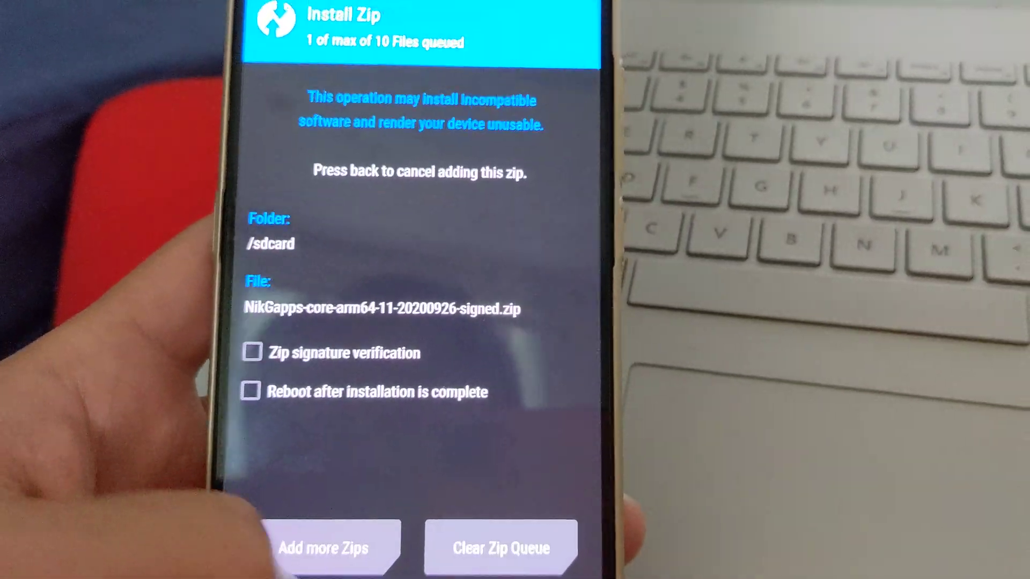